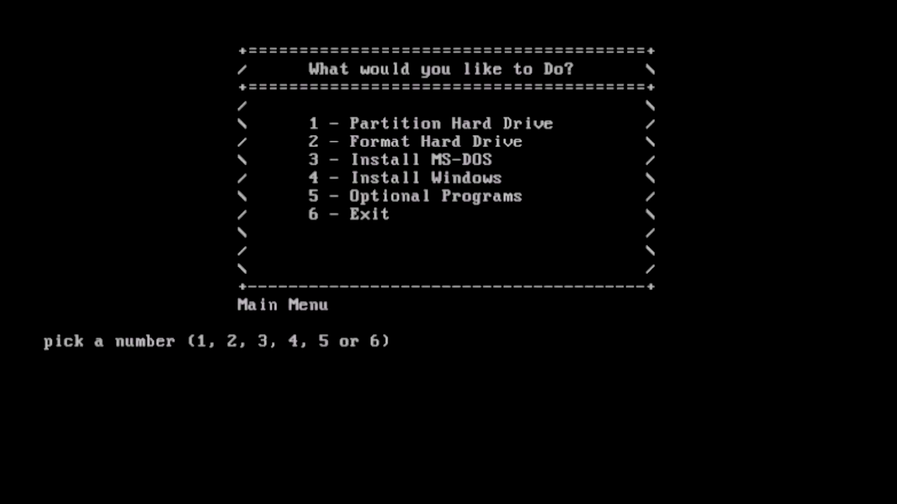
Step: Format the hard drive with option 2, accepting the data-loss warning
text(1)
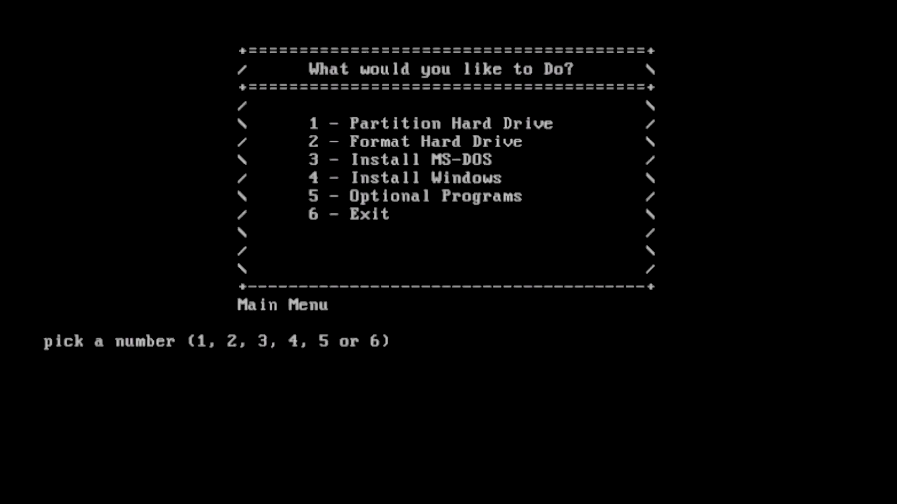
text(2)
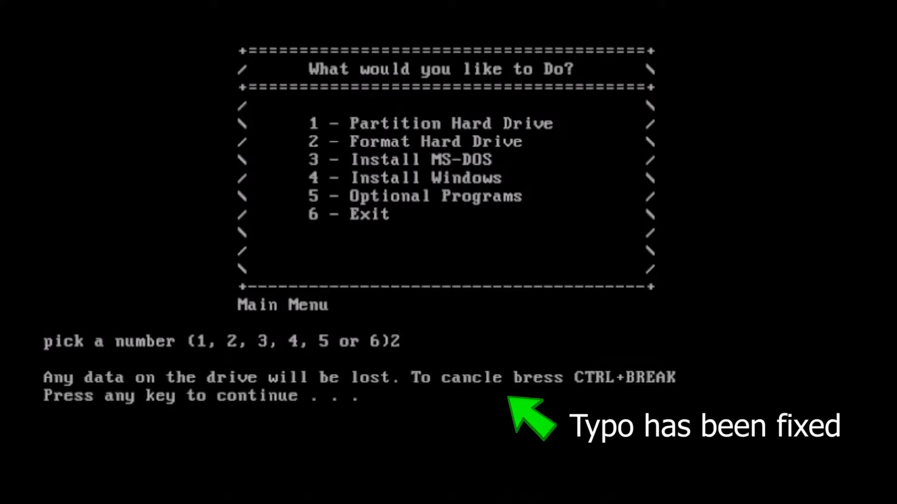
key(enter)
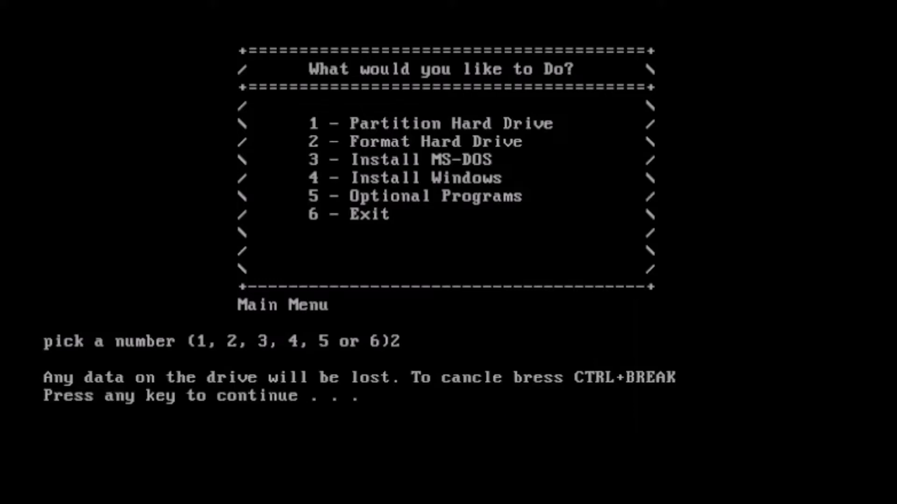
key(enter)
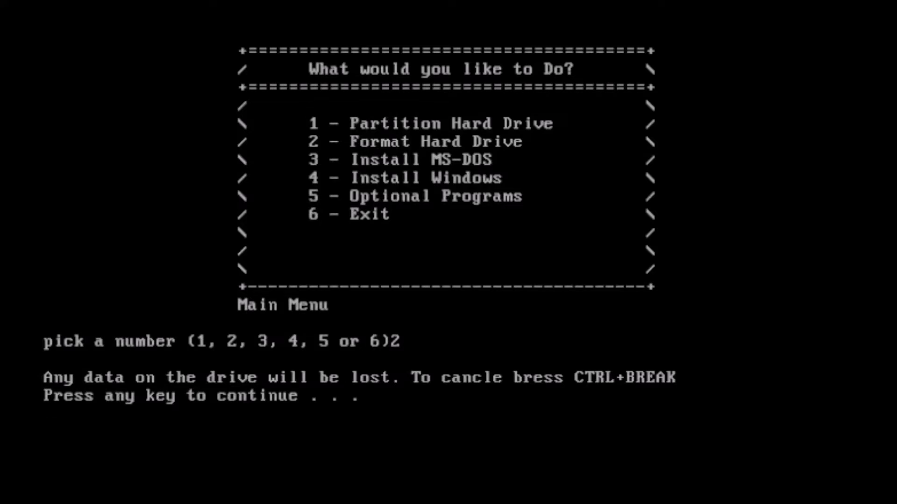
key(enter)
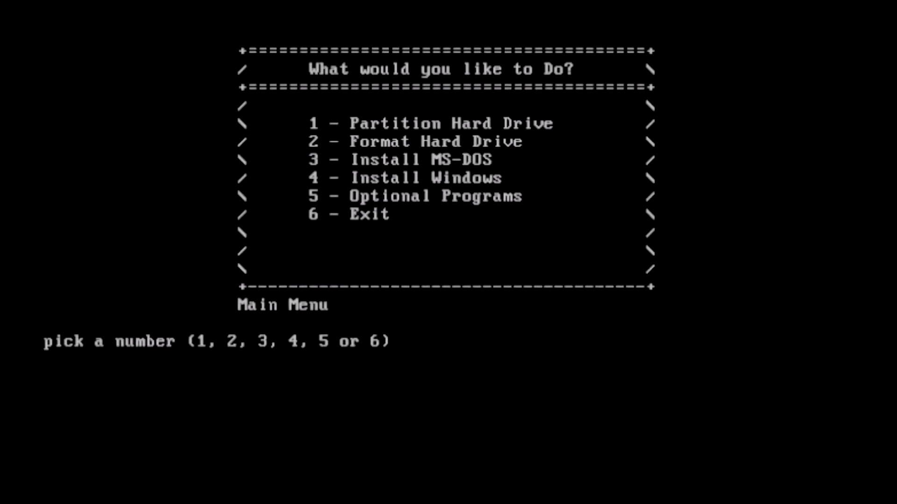
Step: Leave the MS-DOS installation-type menu to show the seven-version Windows list
text(3)
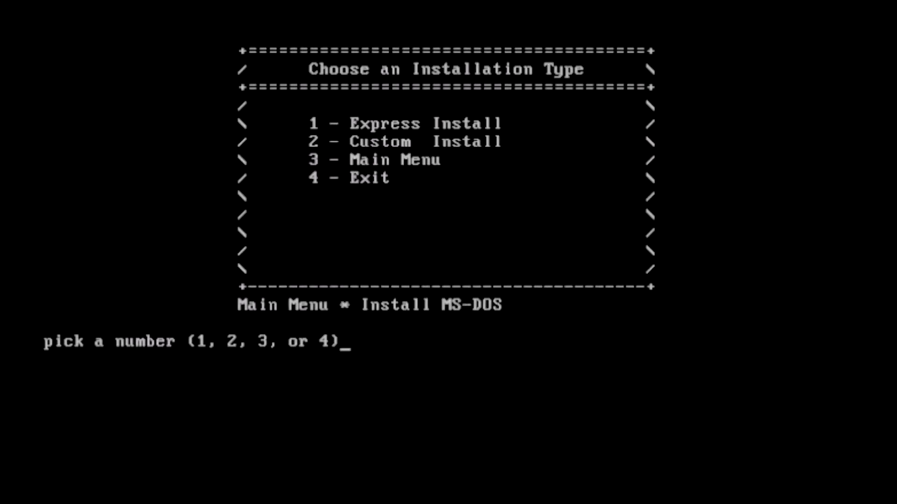
text(3)
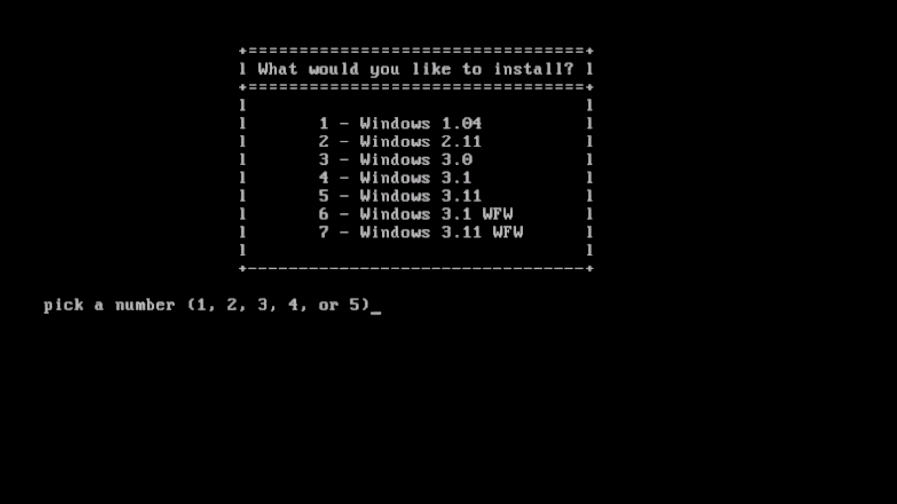
Step: Copy the 31 Windows 1.04 files and change into C:\windows
text(1)
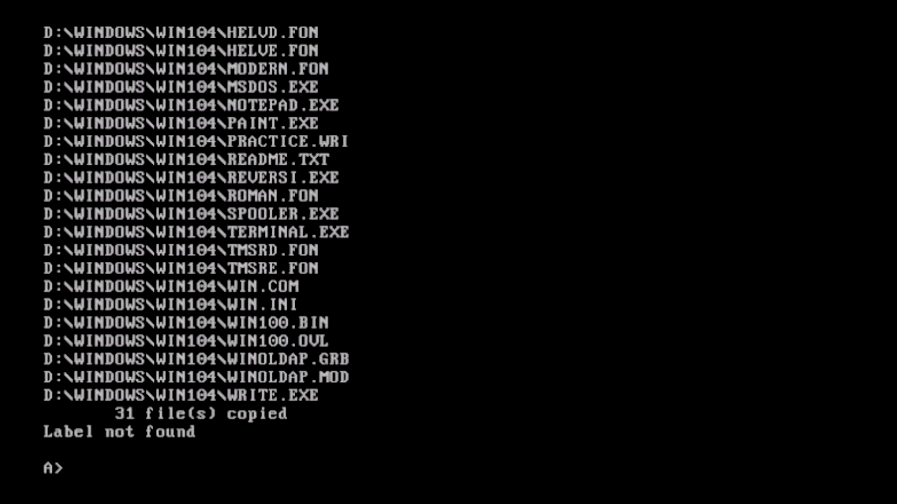
text(c:)
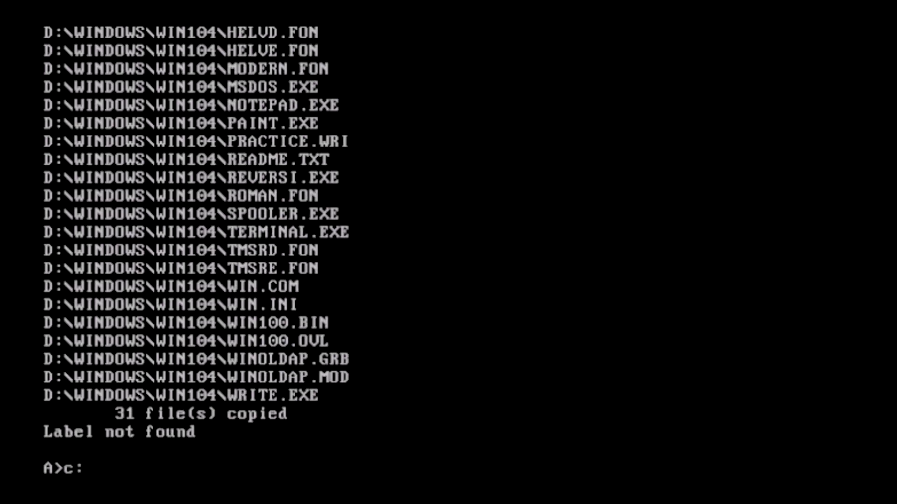
text(cd)
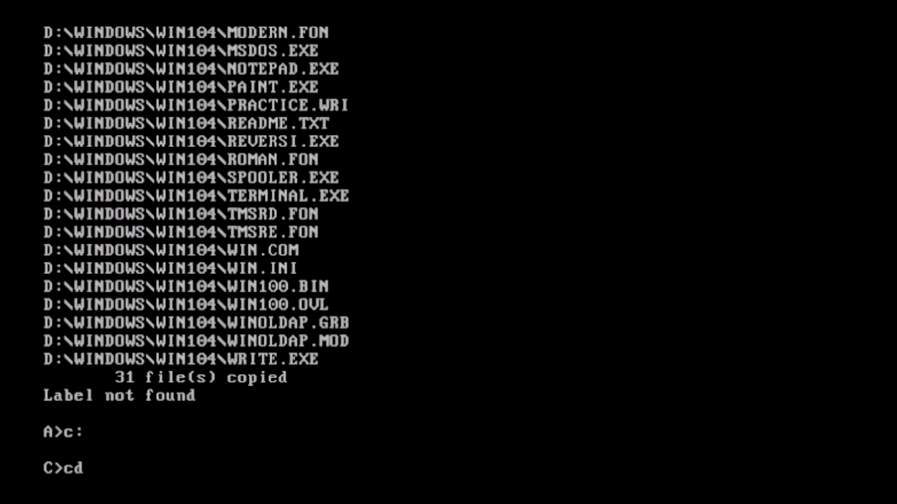
text(windows)
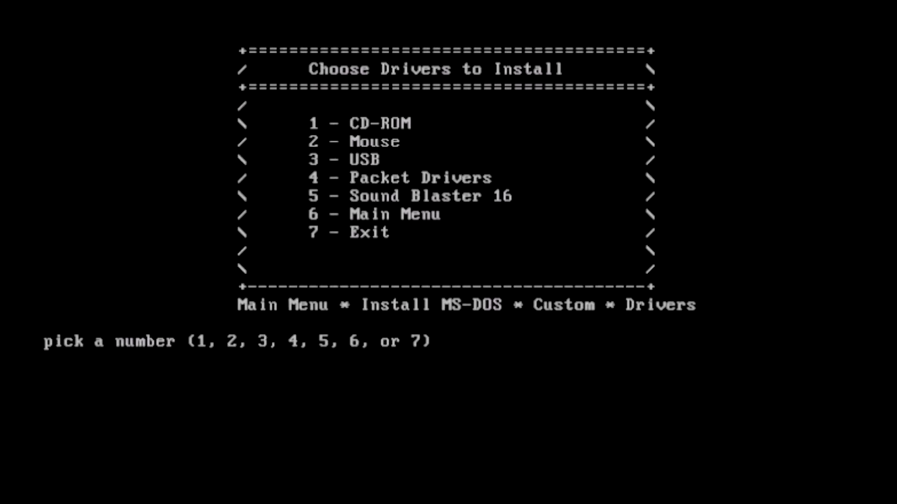
Step: Choose the Mouse driver (option 2) from the custom-install driver menu
text(2)
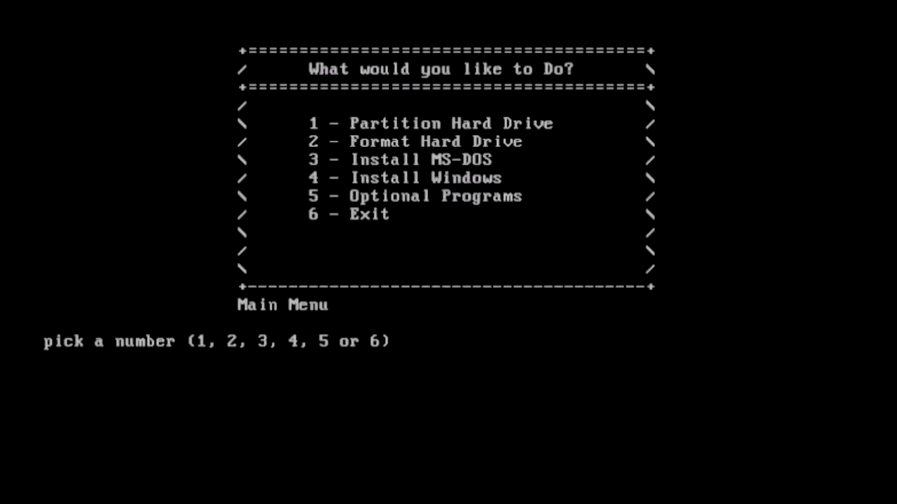
Step: Run Windows 3.1 Setup with user name 'talgia' through to Program Manager
text(4)
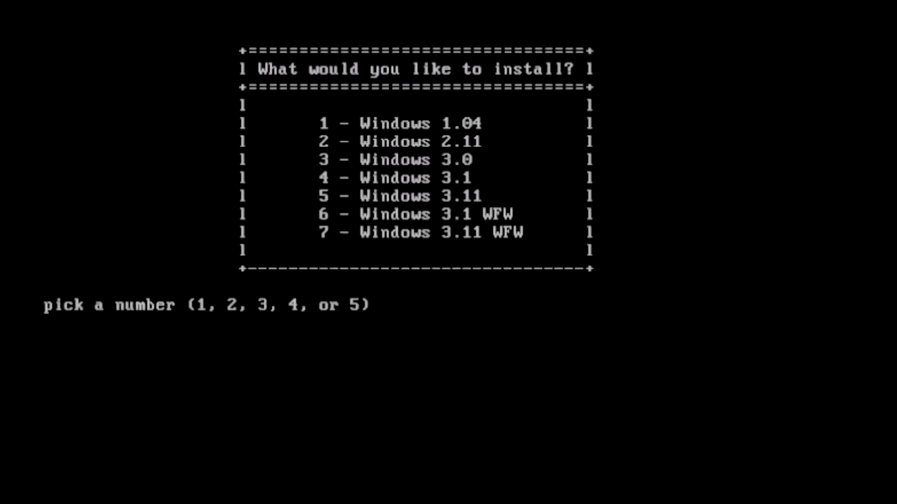
text(4)
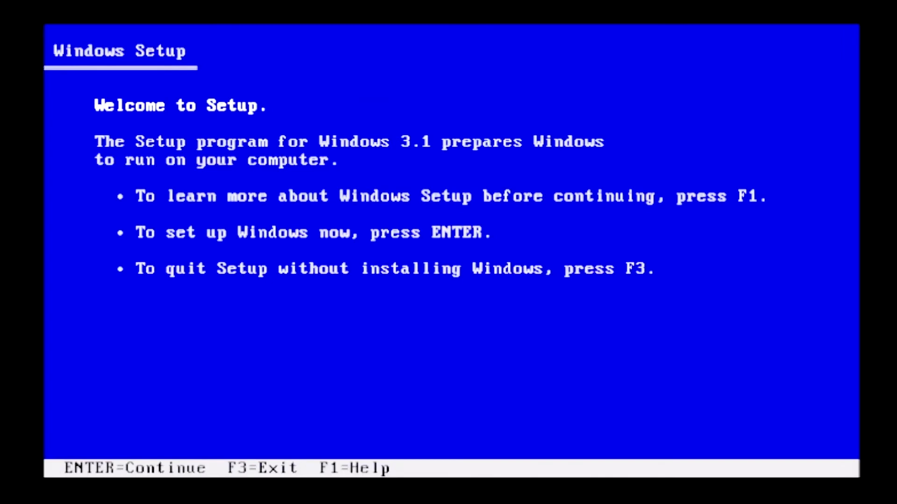
key(enter)
text(Nos)
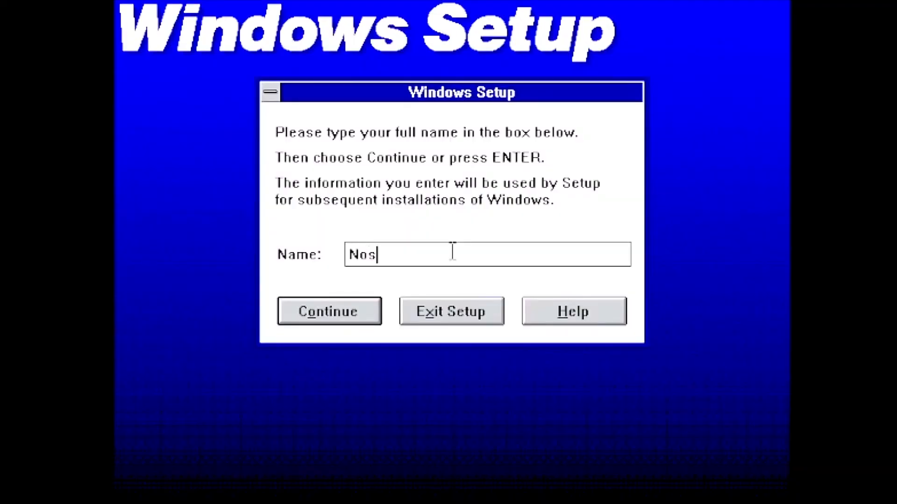
text(talgia)
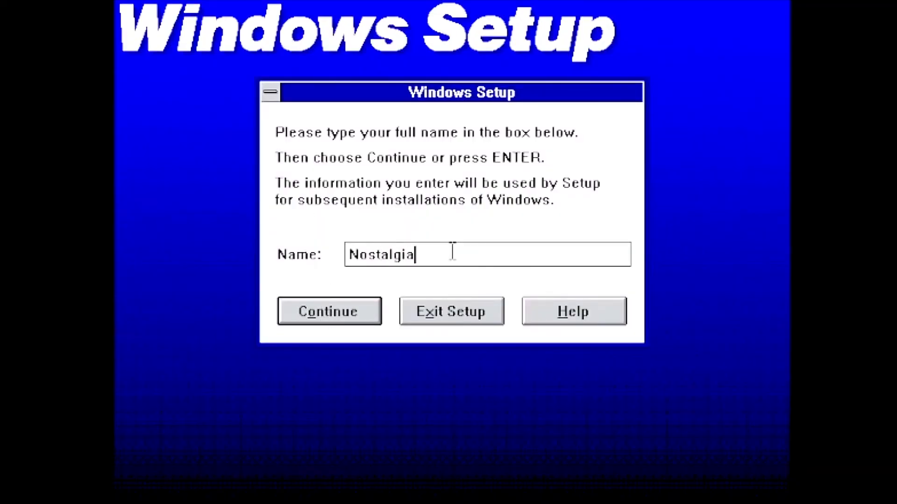
click(328, 311)
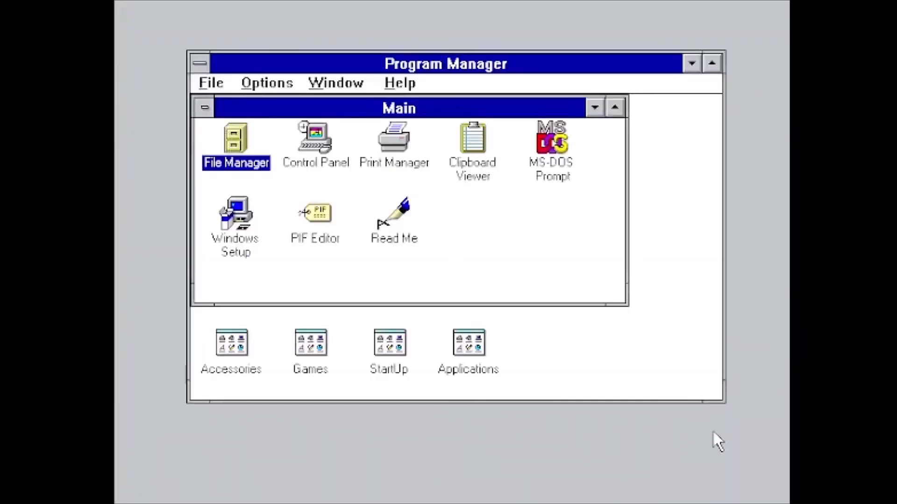
mouse_move(757, 471)
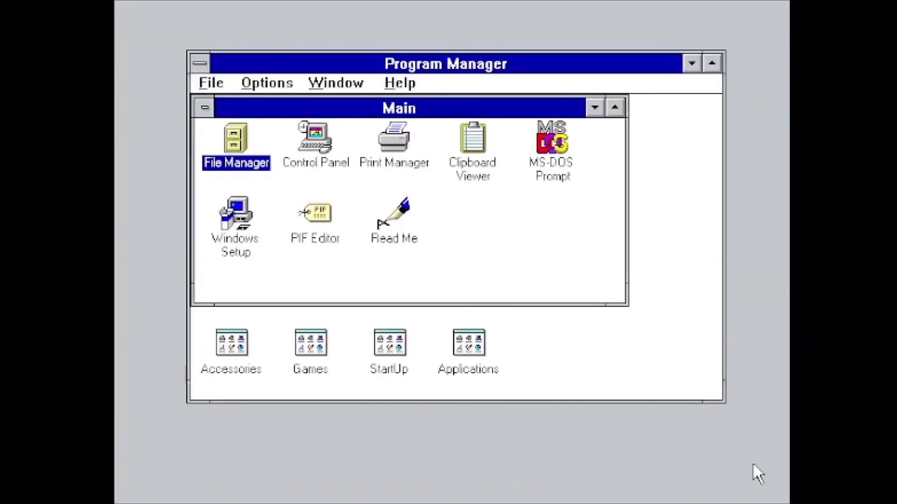